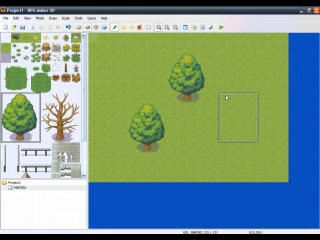
Stamp a third tree tile on the upper layer, right of the two existing trees
click(232, 98)
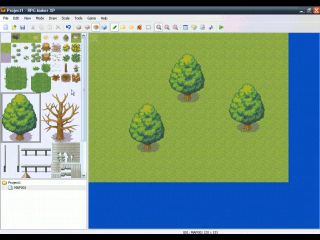